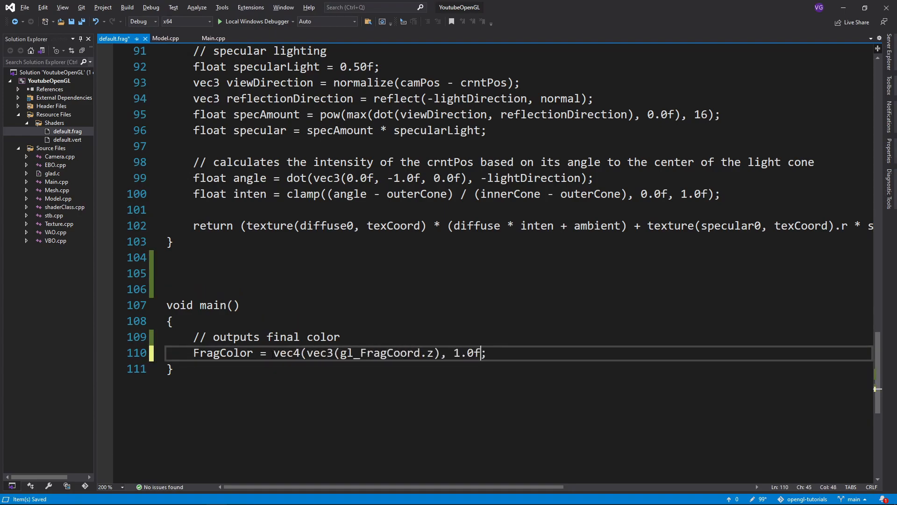
Add the linearizeDepth(float depth) function above main using the near/far linearization formula.
click(217, 21)
text(float near = 0.1)
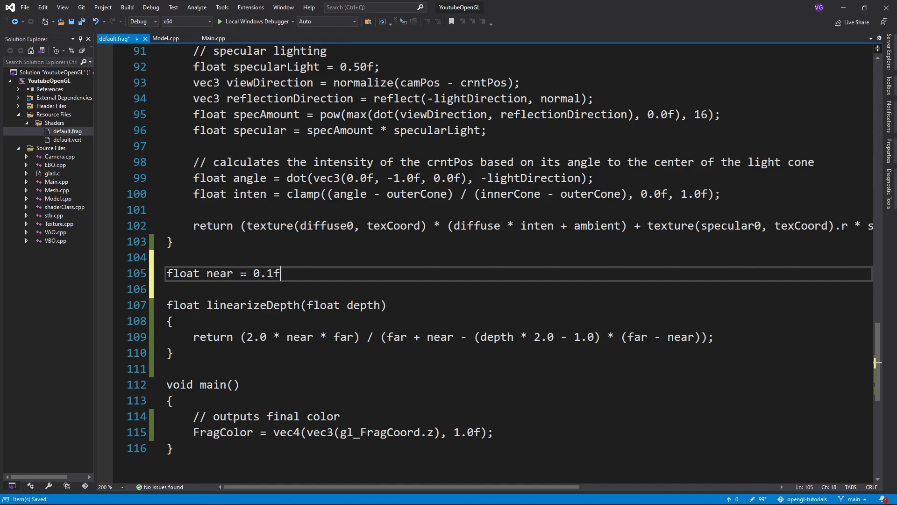
Declare float far = 100.0f; alongside near = 0.1f above linearizeDepth.
text(float far = 100.0f;)
text(float zVal = linearizeDepth(depth)
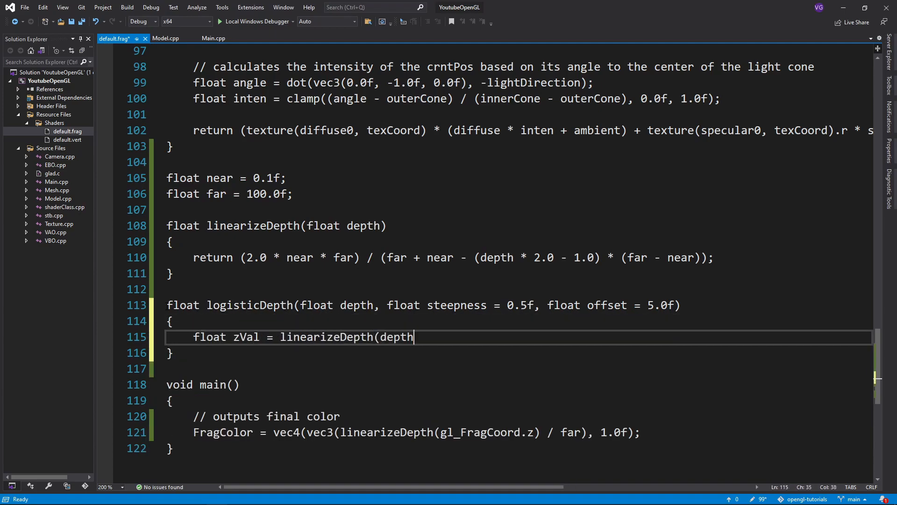